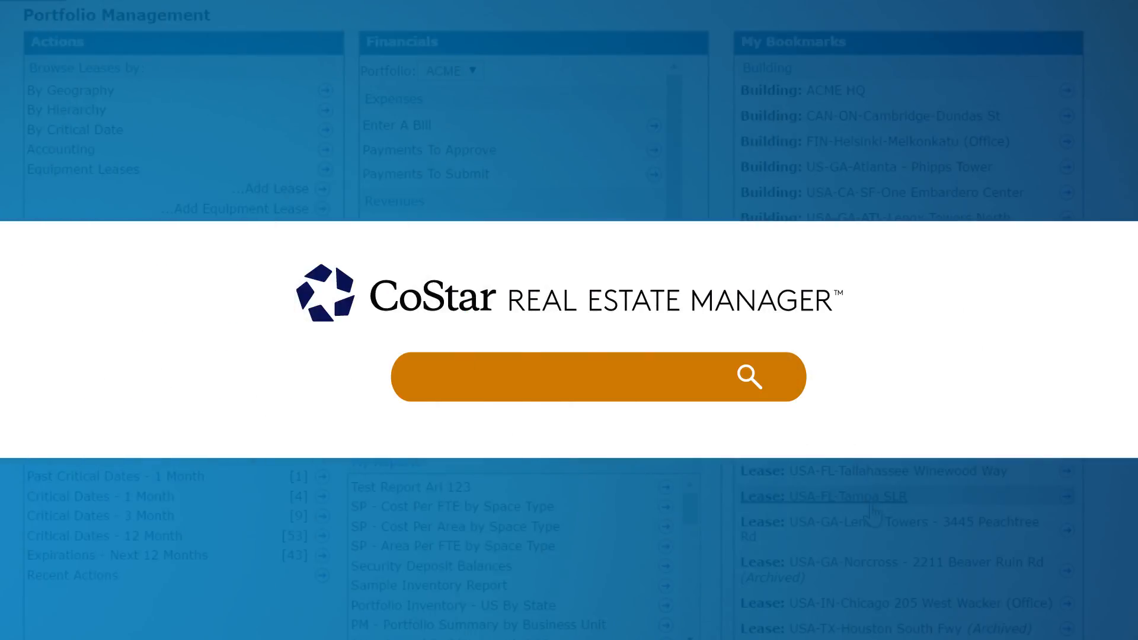
- Search the dashboard grouping for 'Accounting Wo' to group leases by workflow status
text(Accounting Wo)
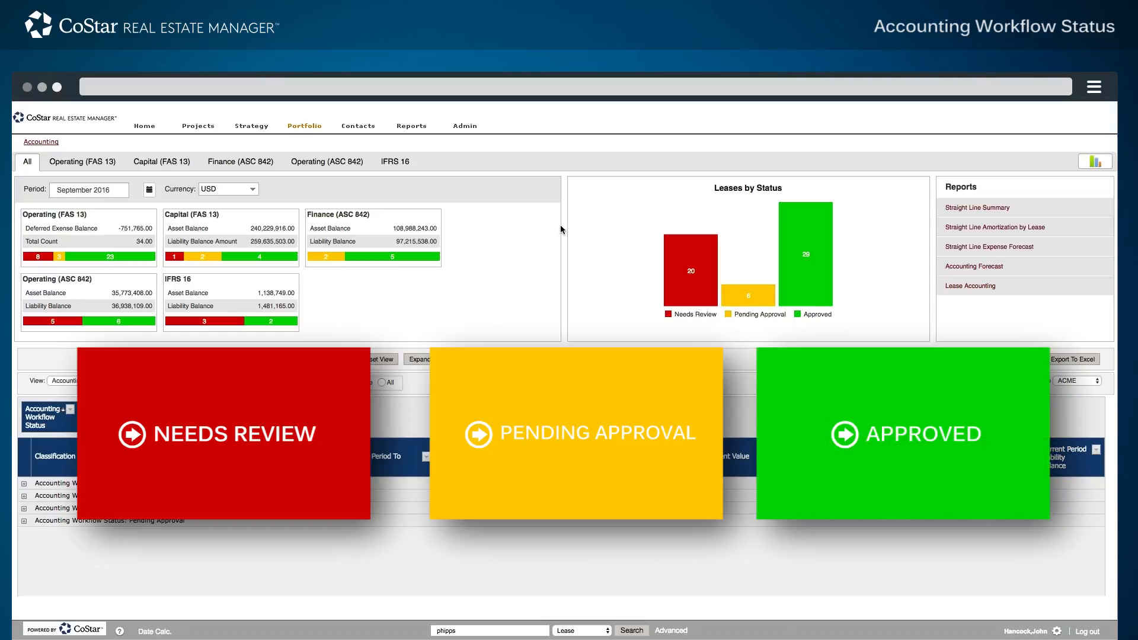
mouse_move(570, 234)
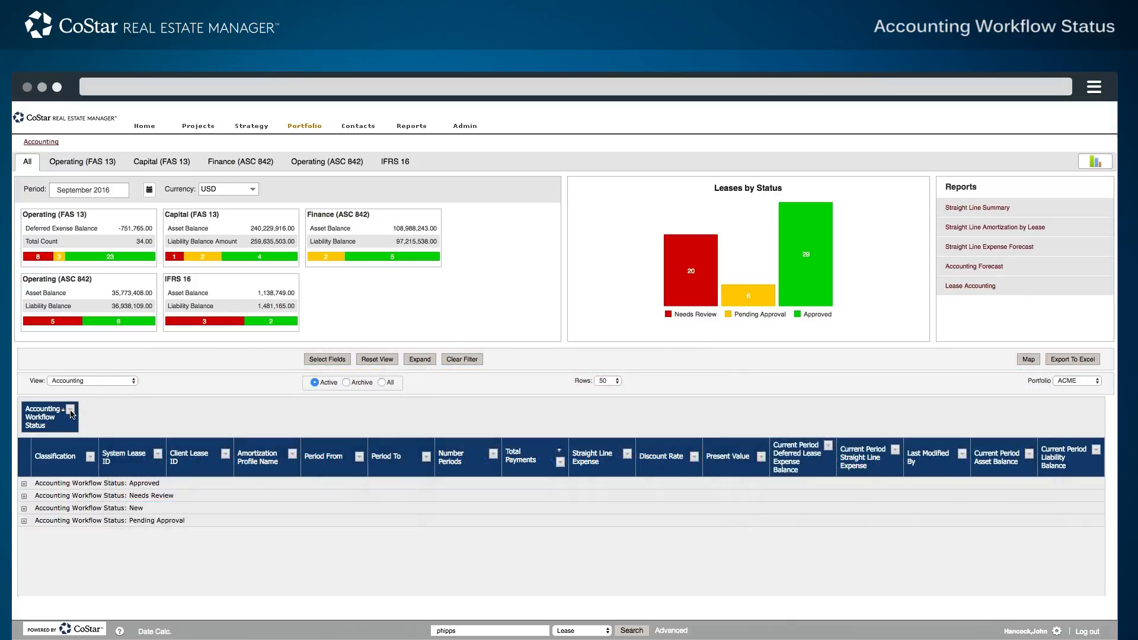
- Filter by workflow status and locate the Phipps Tower lease in the list
click(70, 414)
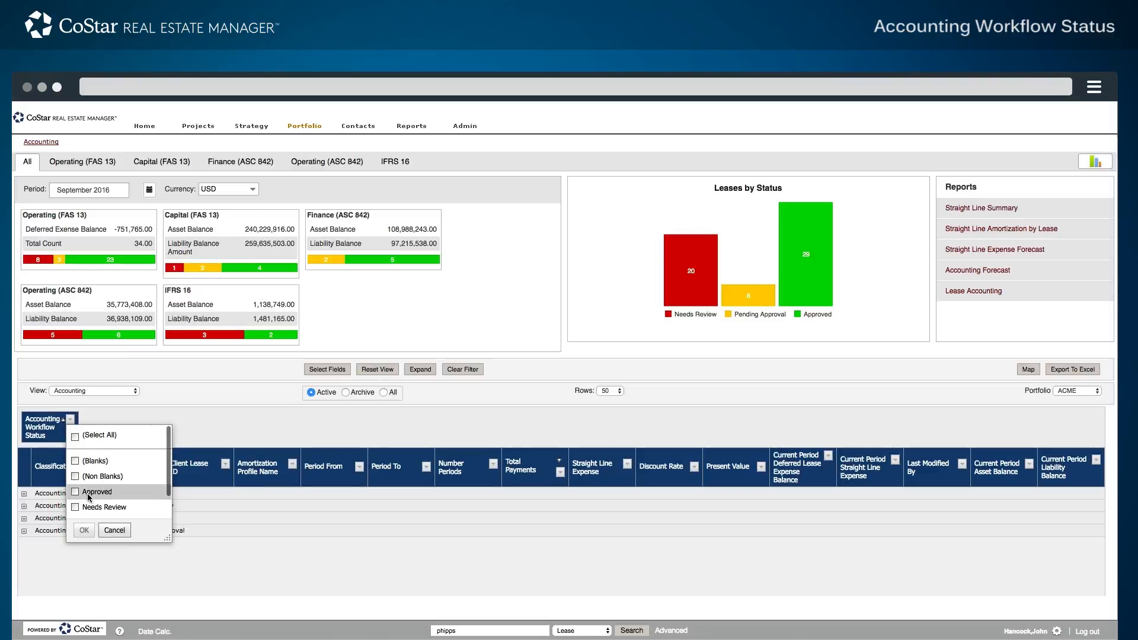
scroll(down, 3)
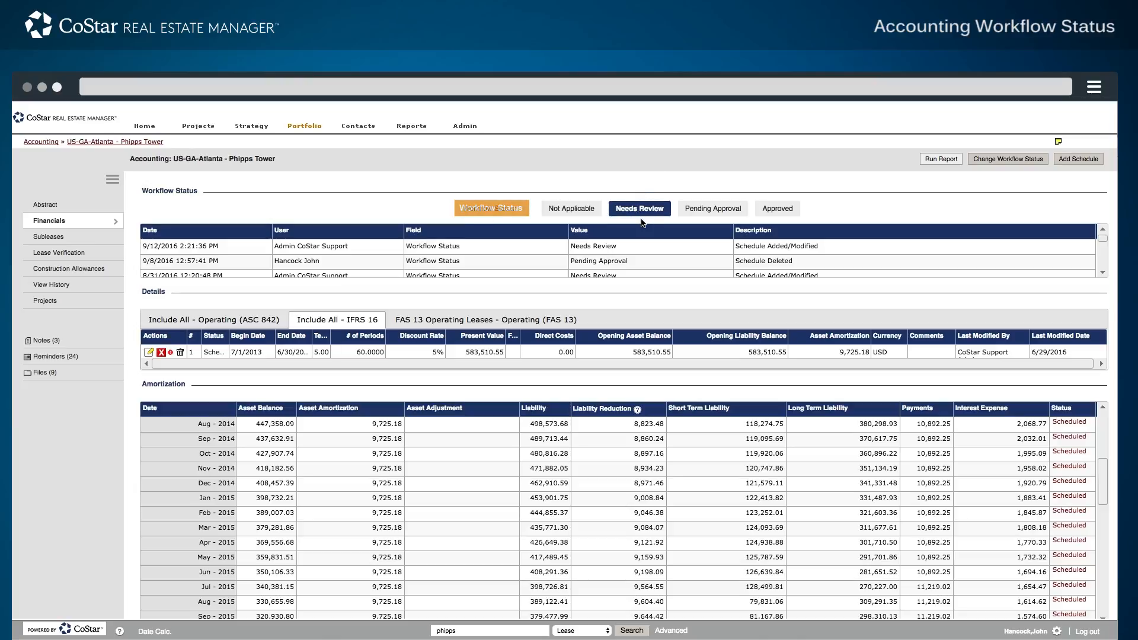
click(638, 209)
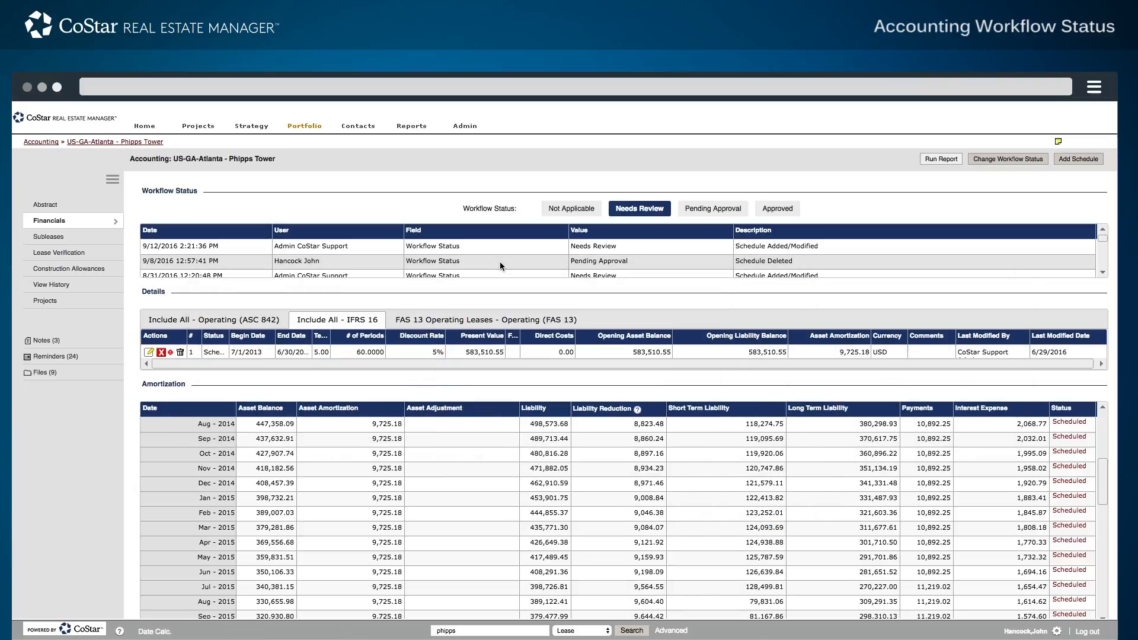
mouse_move(1005, 196)
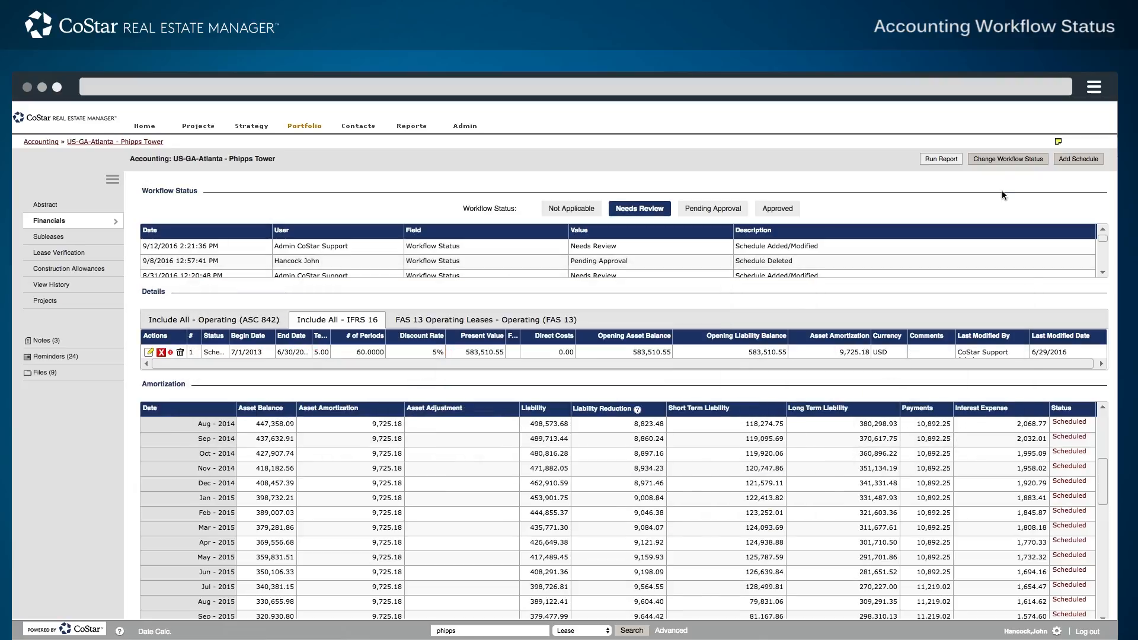
- Change the Phipps Tower lease workflow status from Needs Review to Approved
click(1007, 159)
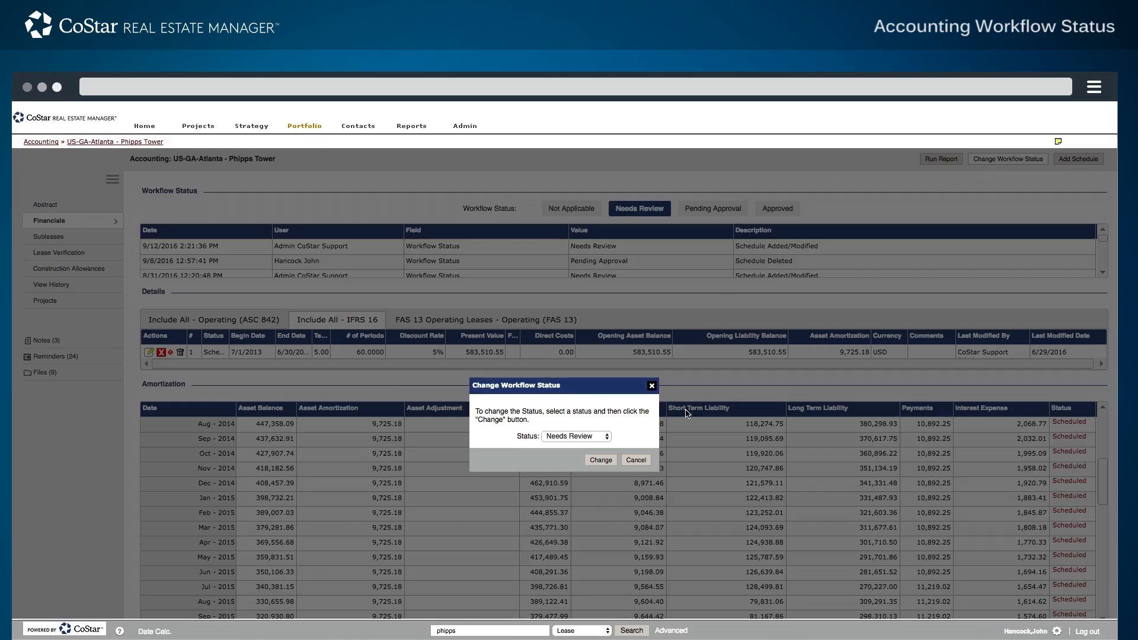
click(576, 437)
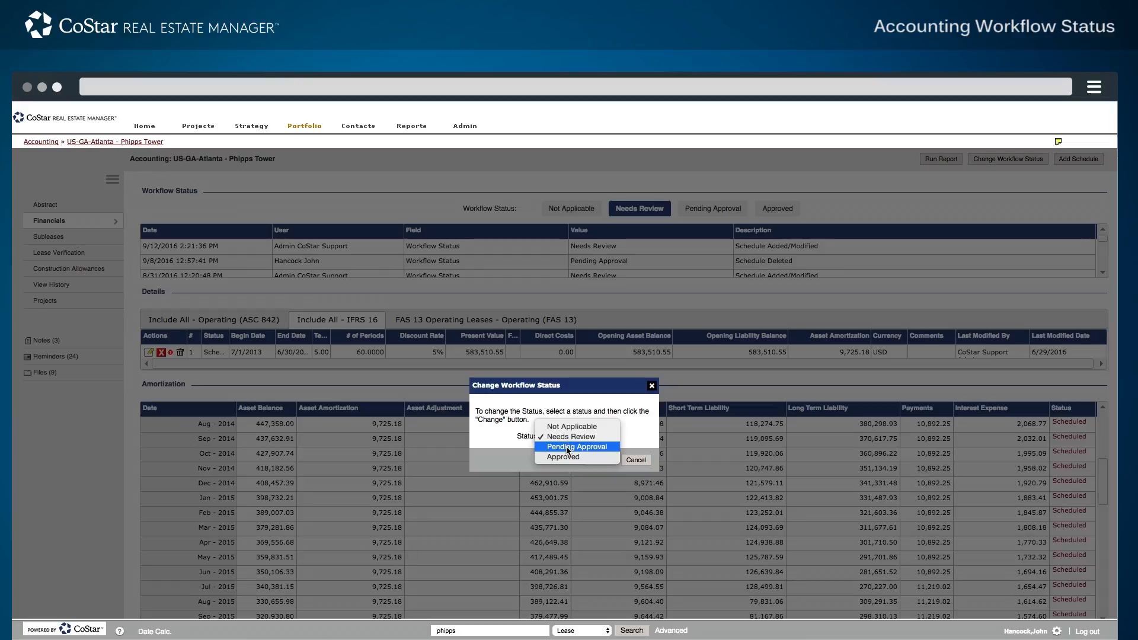
click(562, 456)
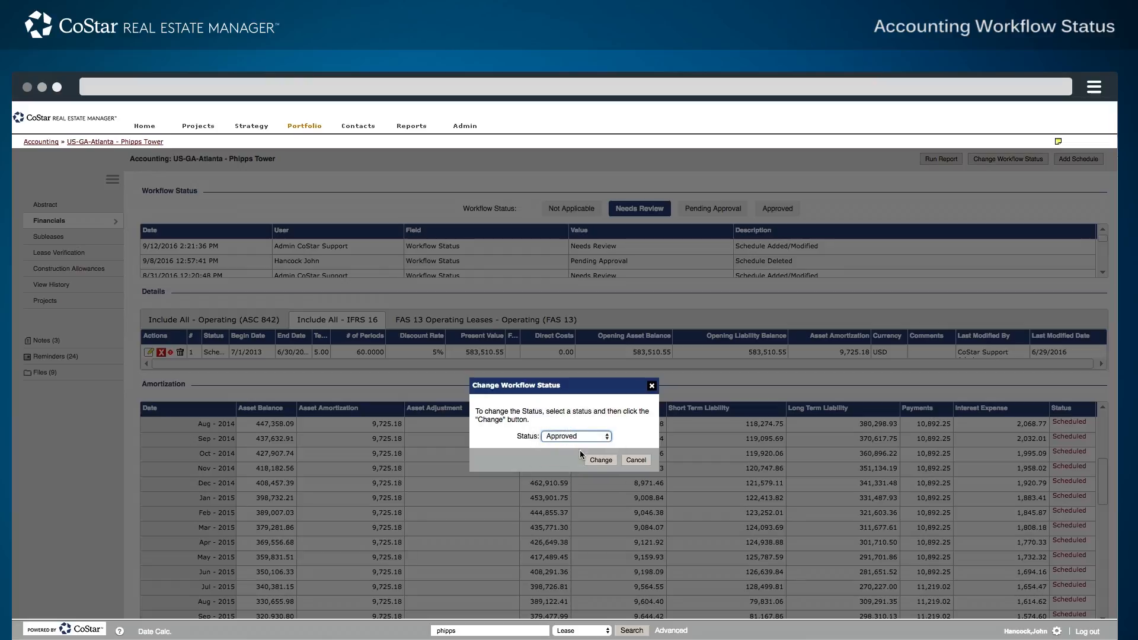
click(600, 460)
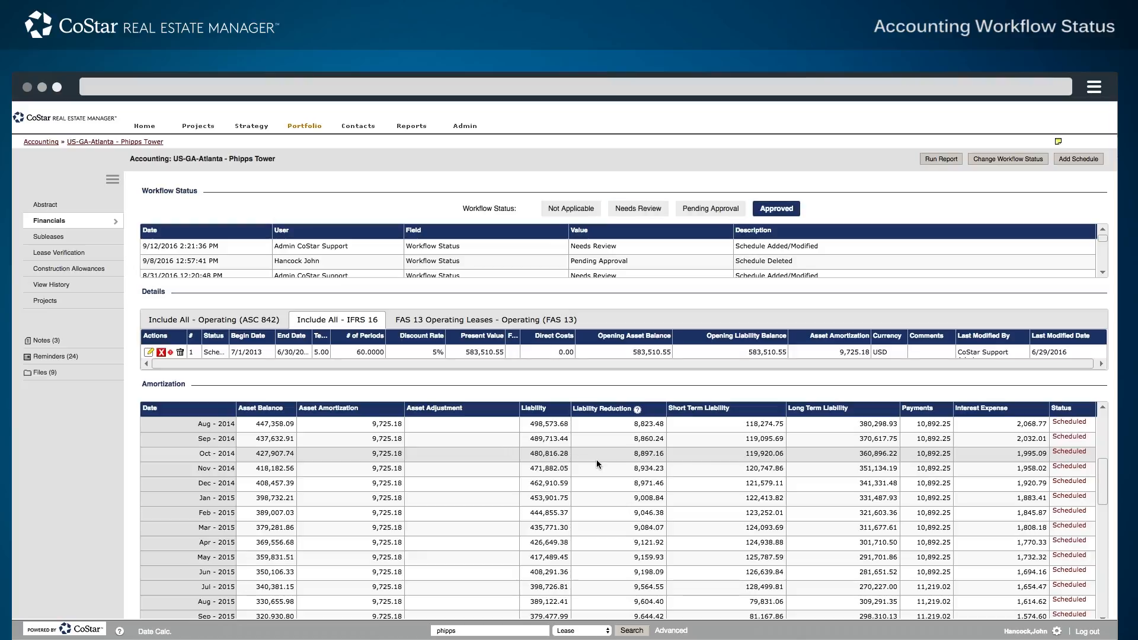
- Go to the lease's expenses and edit the Rent: Base Rent charge
click(776, 209)
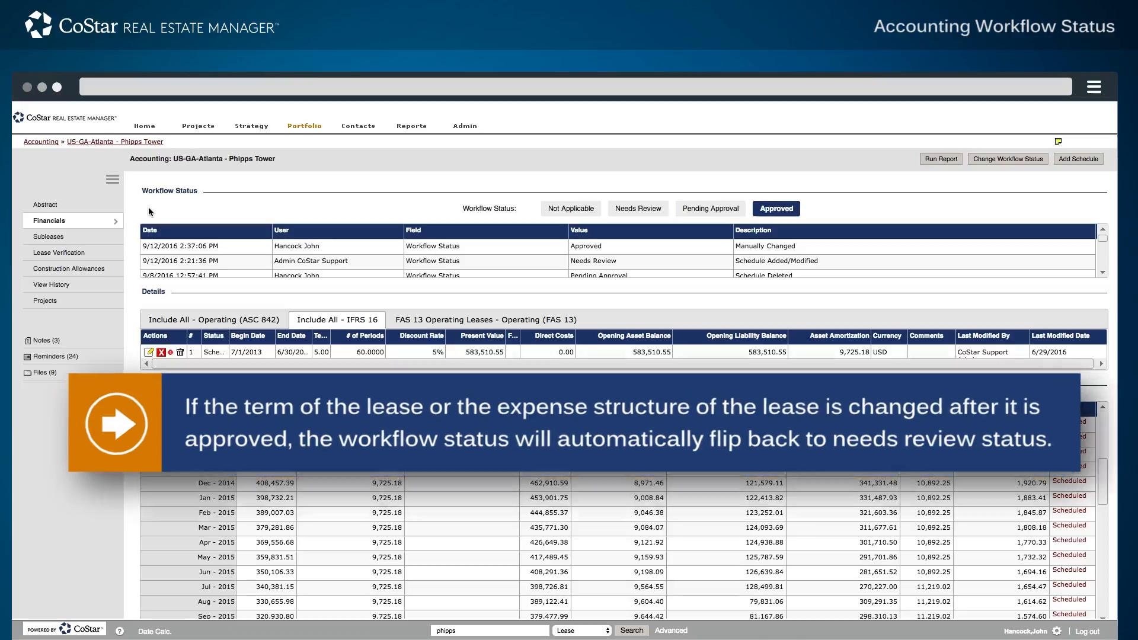
click(151, 351)
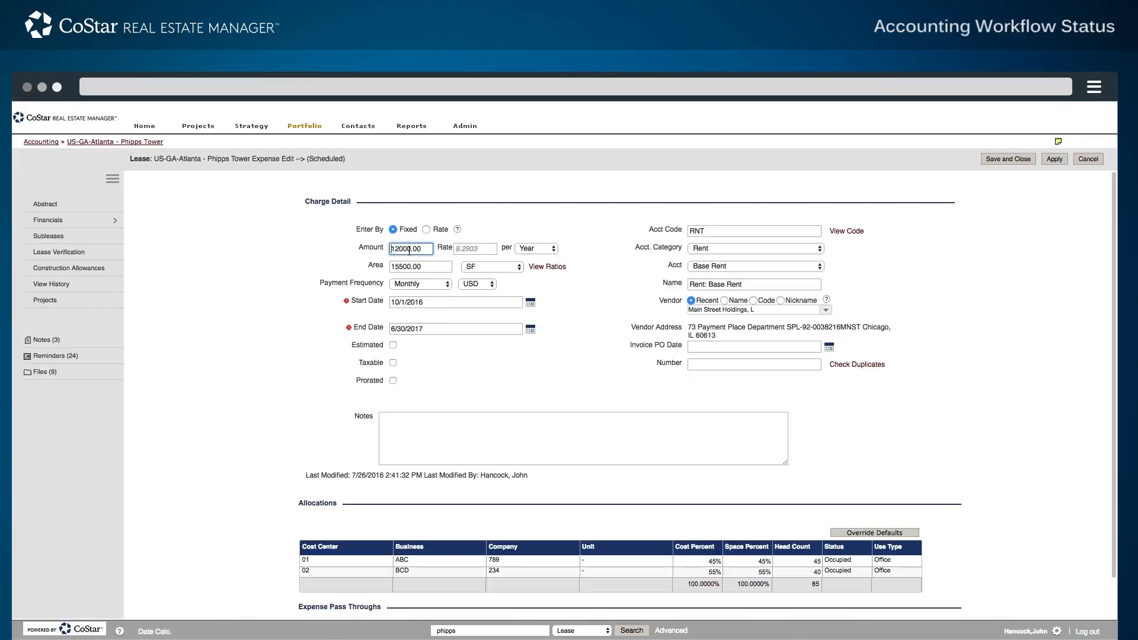
- Set the 10/1/2016–6/30/2017 base rent amount to 12,250.00 and save it
key(Backspace)
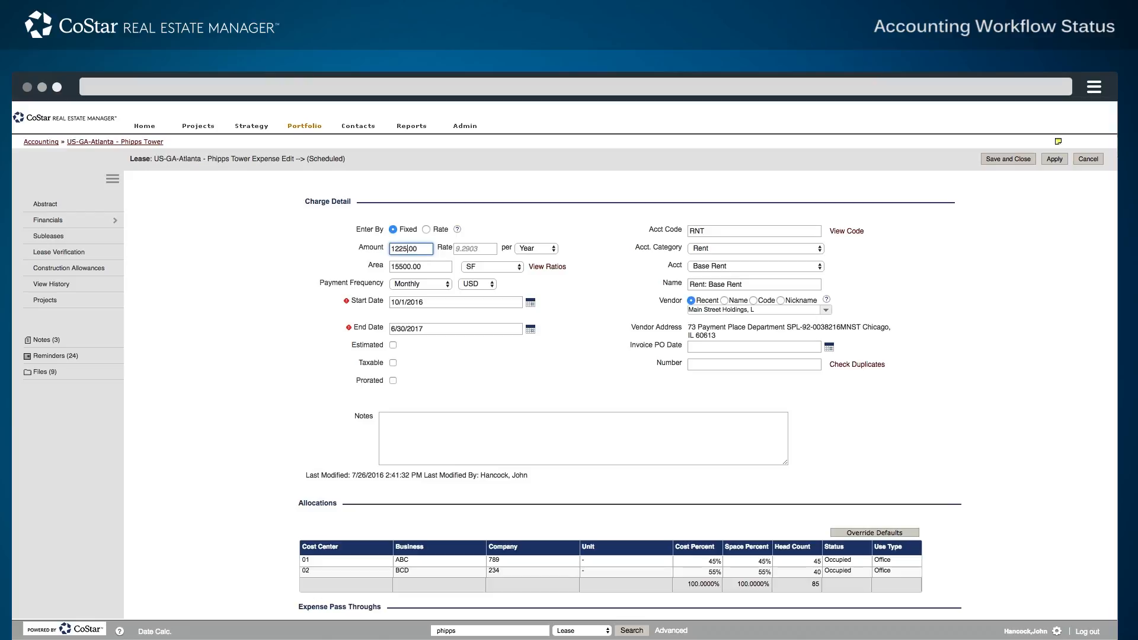
text(12250.00)
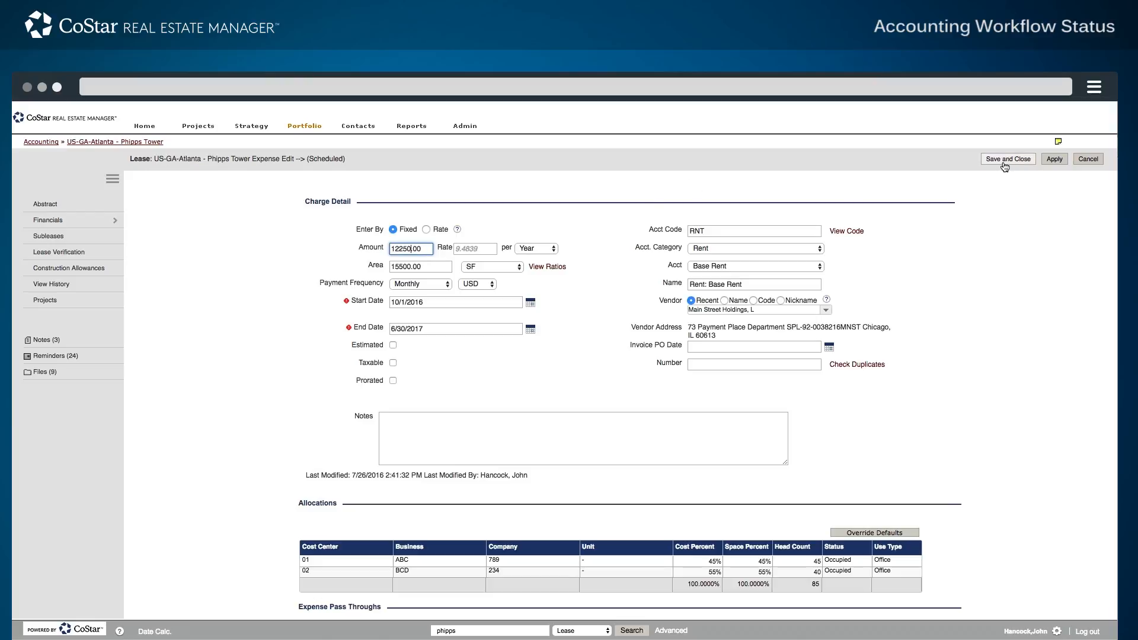
click(1007, 159)
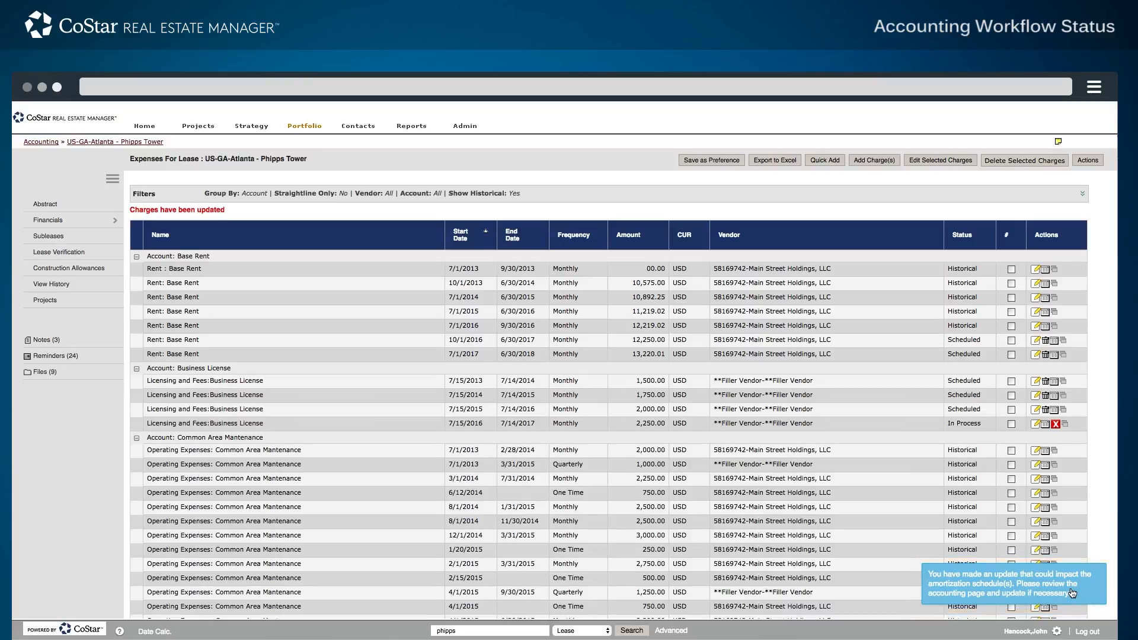
- Navigate via Financials back to the Phipps Tower accounting page
click(47, 220)
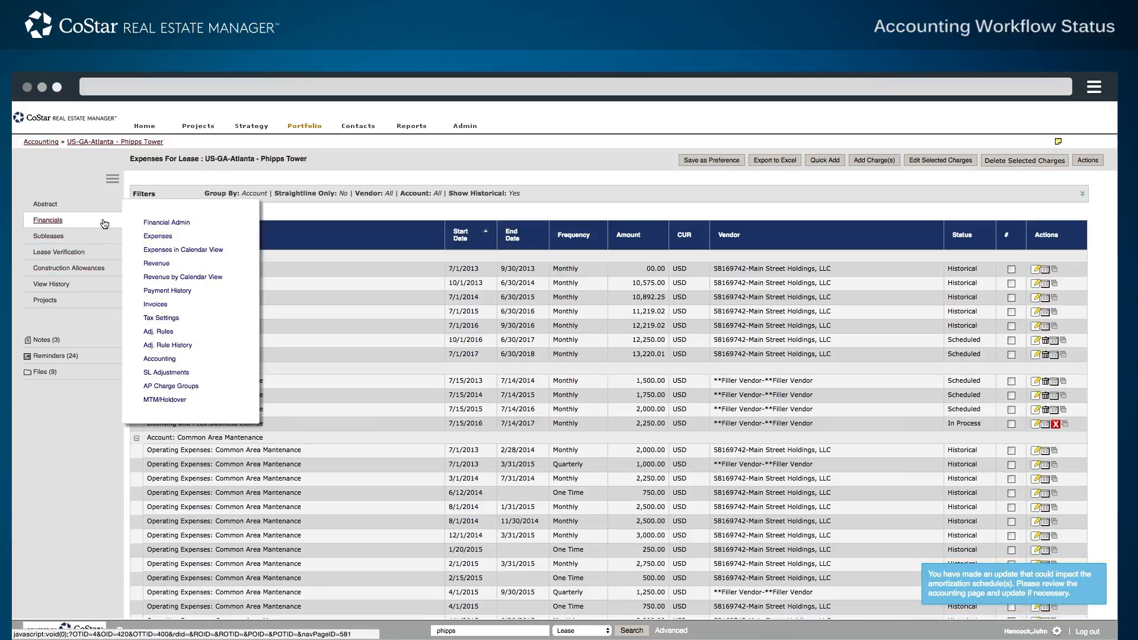
click(159, 358)
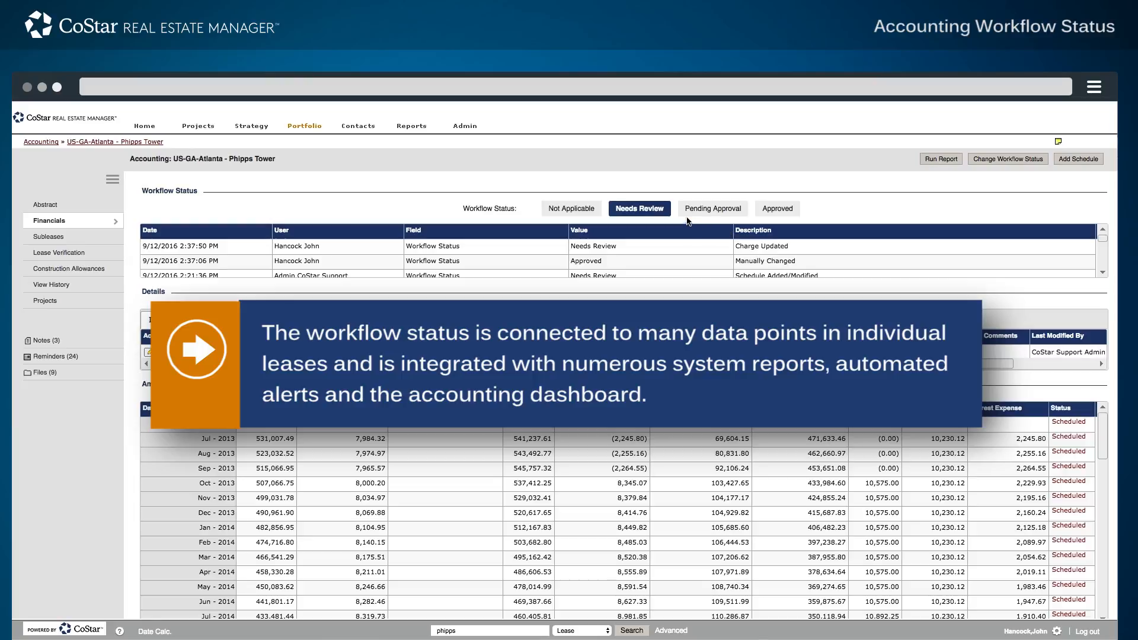
mouse_move(677, 213)
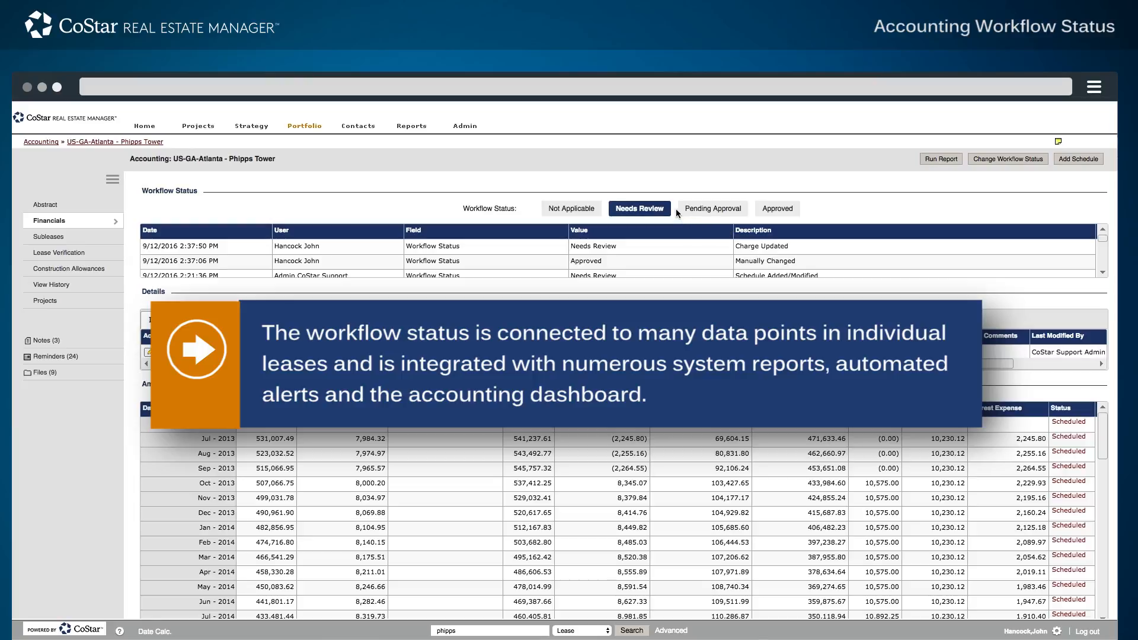